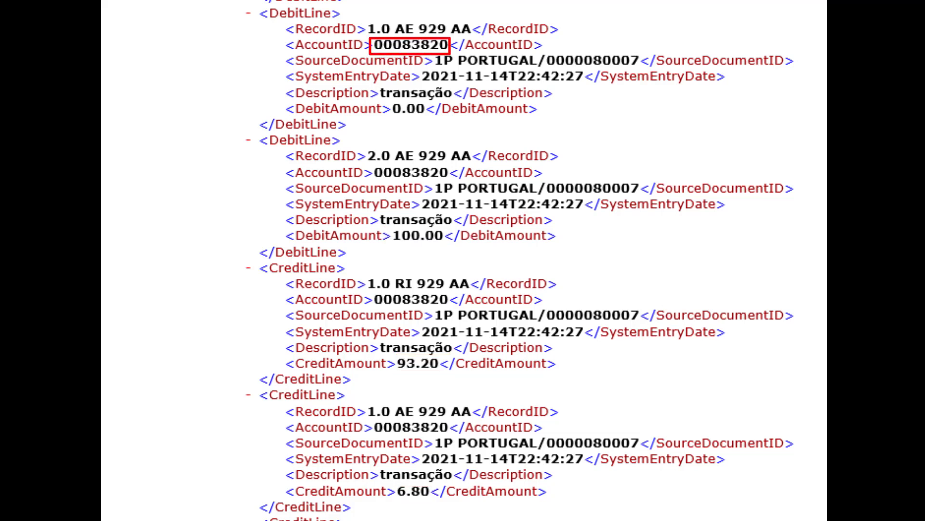
{"action": "scroll", "scroll_direction": "down", "scroll_amount": 3}
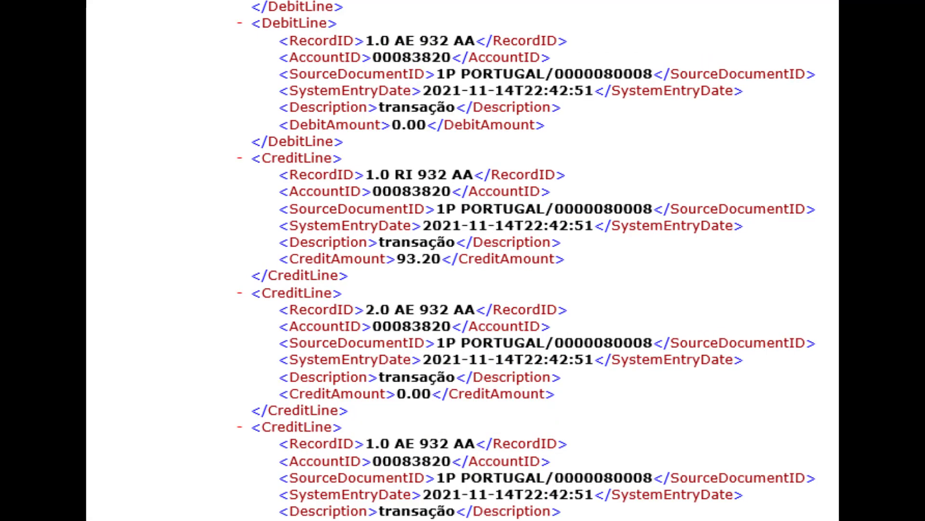